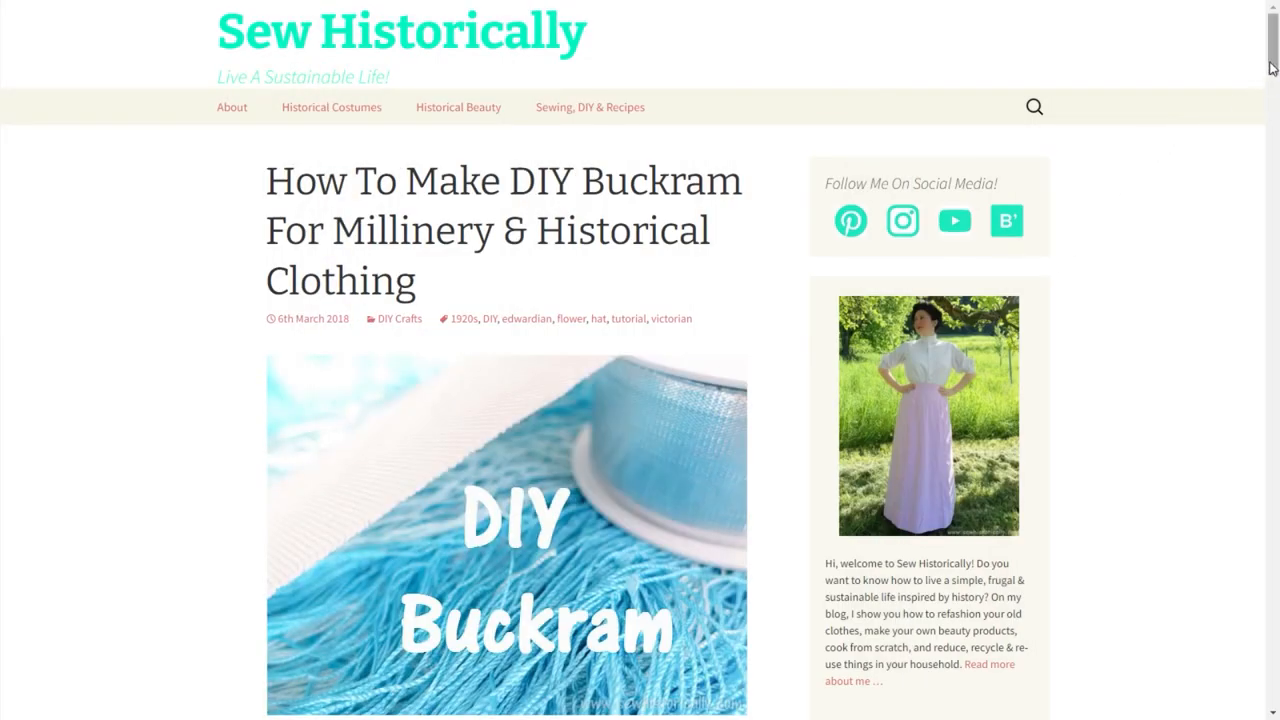
- Scroll the Sew Historically buckram post down to its cornstarch, water and cloth 'You'll need' list
scroll(down, 3)
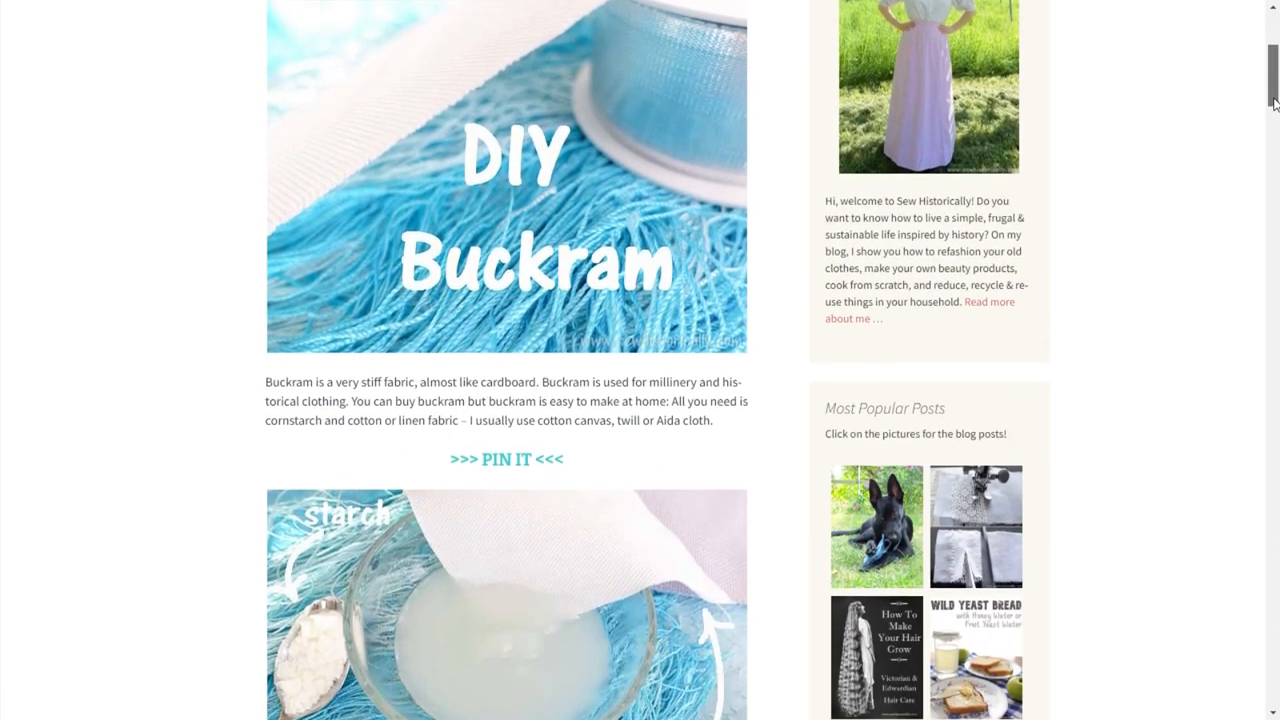
scroll(down, 3)
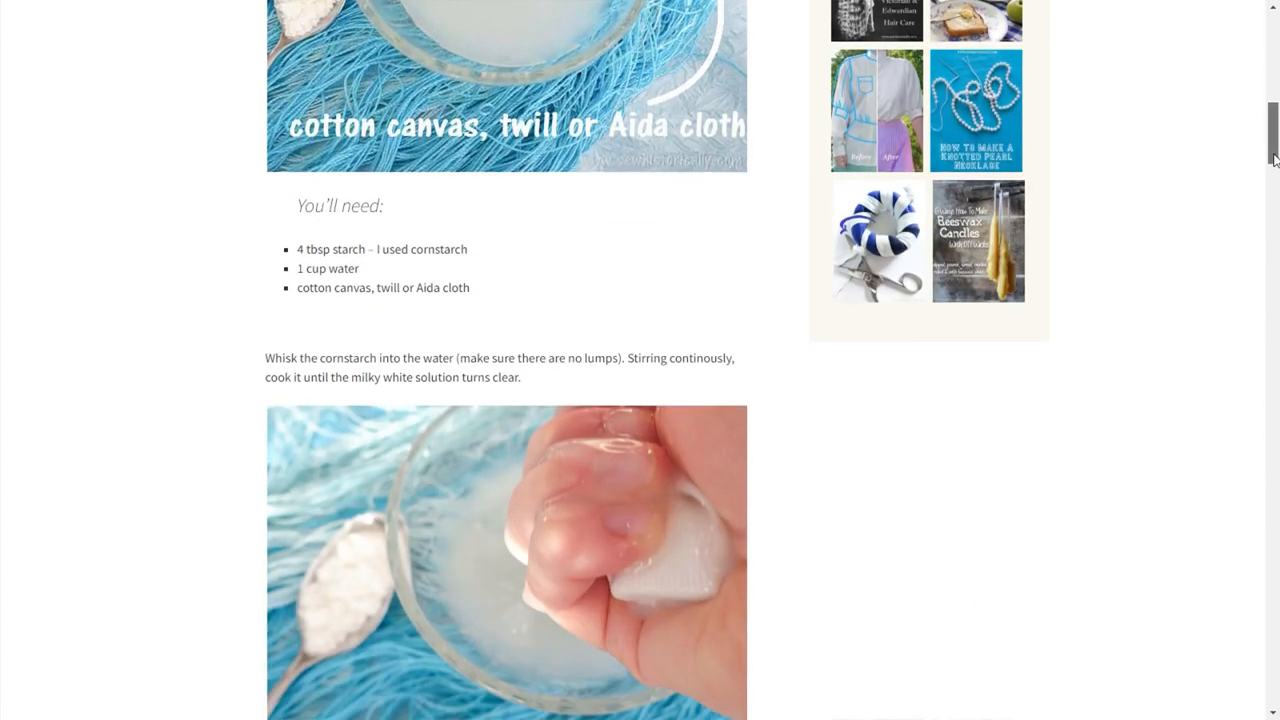
scroll(down, 3)
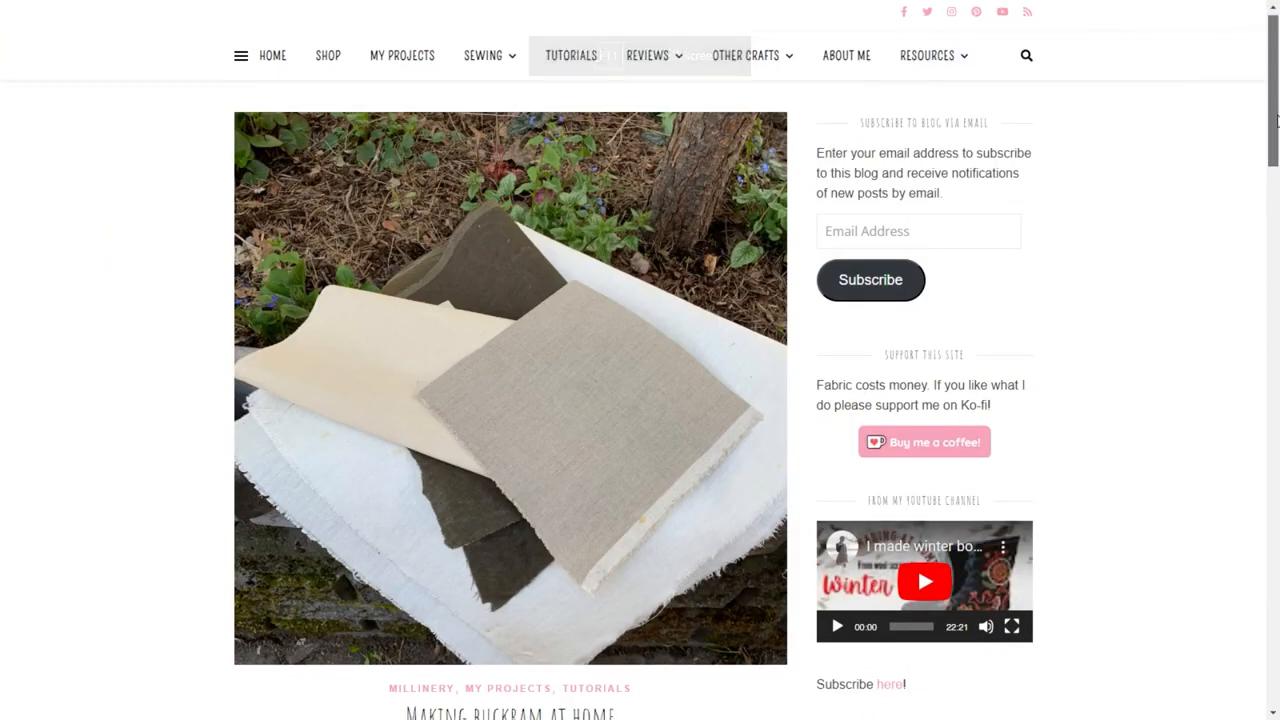
- Scroll the Making Buckram at Home post to its fabric samples photo
scroll(down, 3)
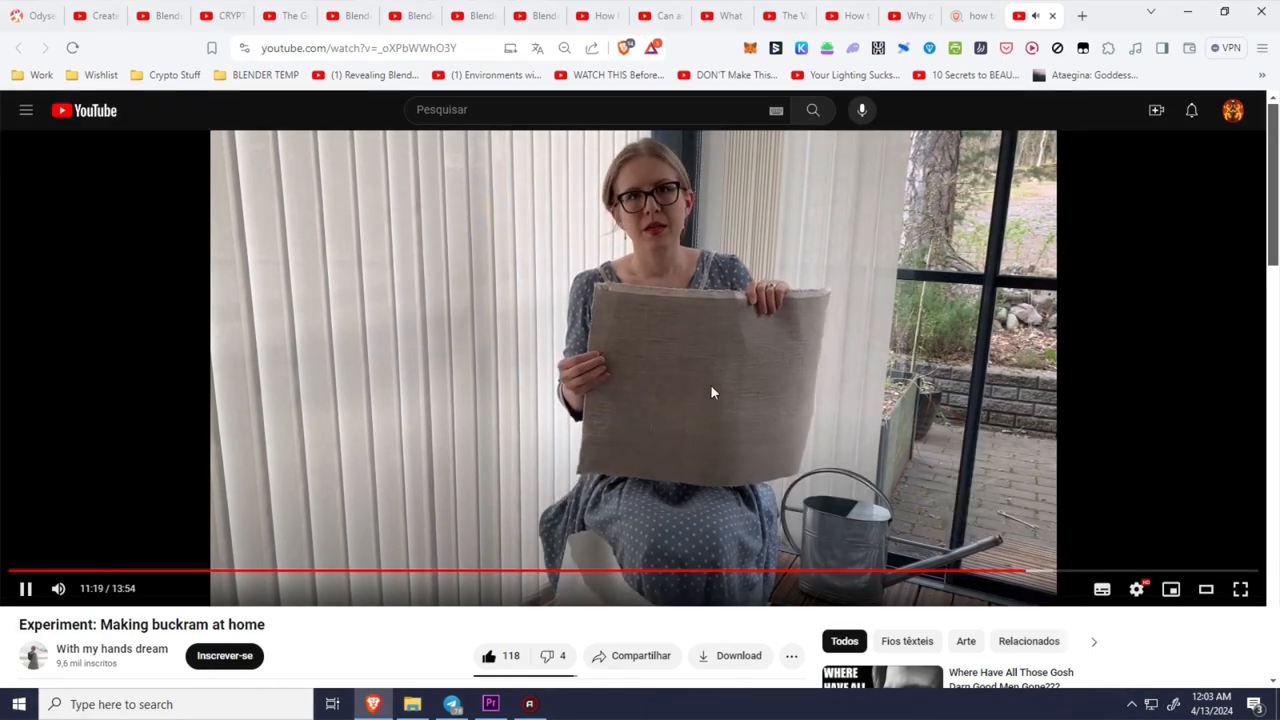
- Play the 'Experiment: Making buckram at home' video where the finished sheet is shown
click(568, 704)
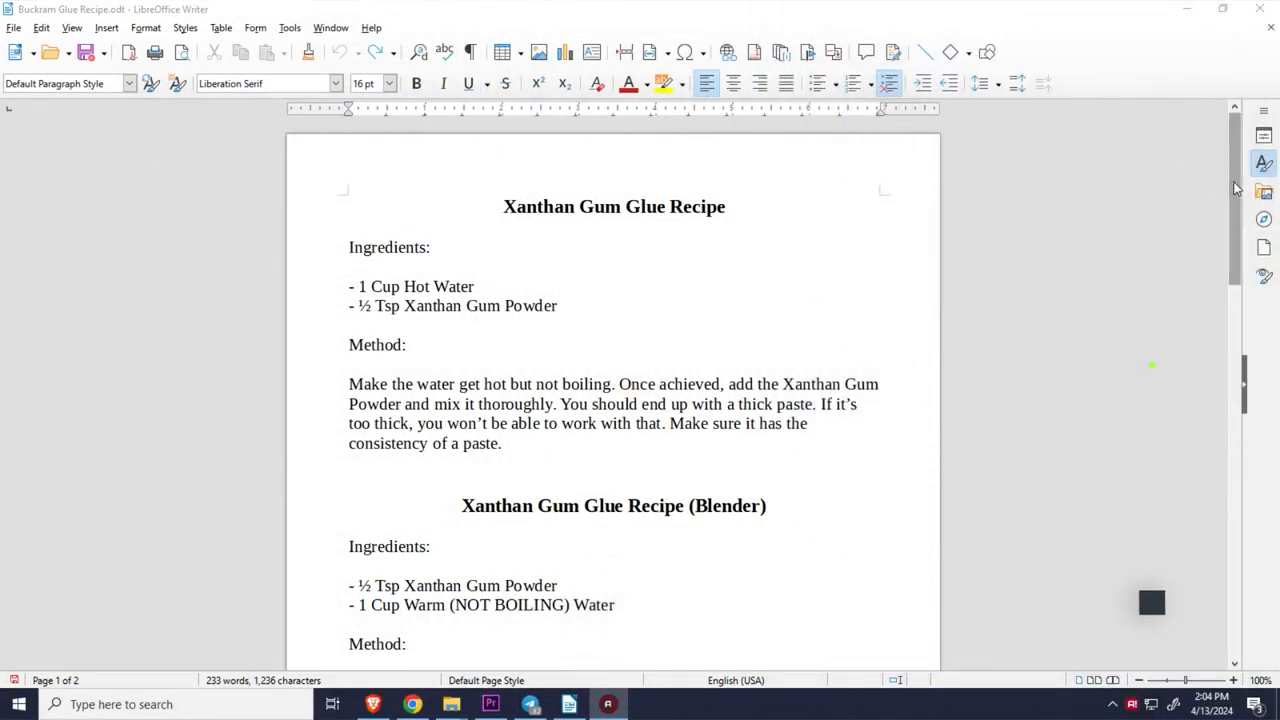
- Scroll from the Xanthan Gum Glue recipes on page 1 to the Corn Starch Glue Recipe on page 2
scroll(down, 3)
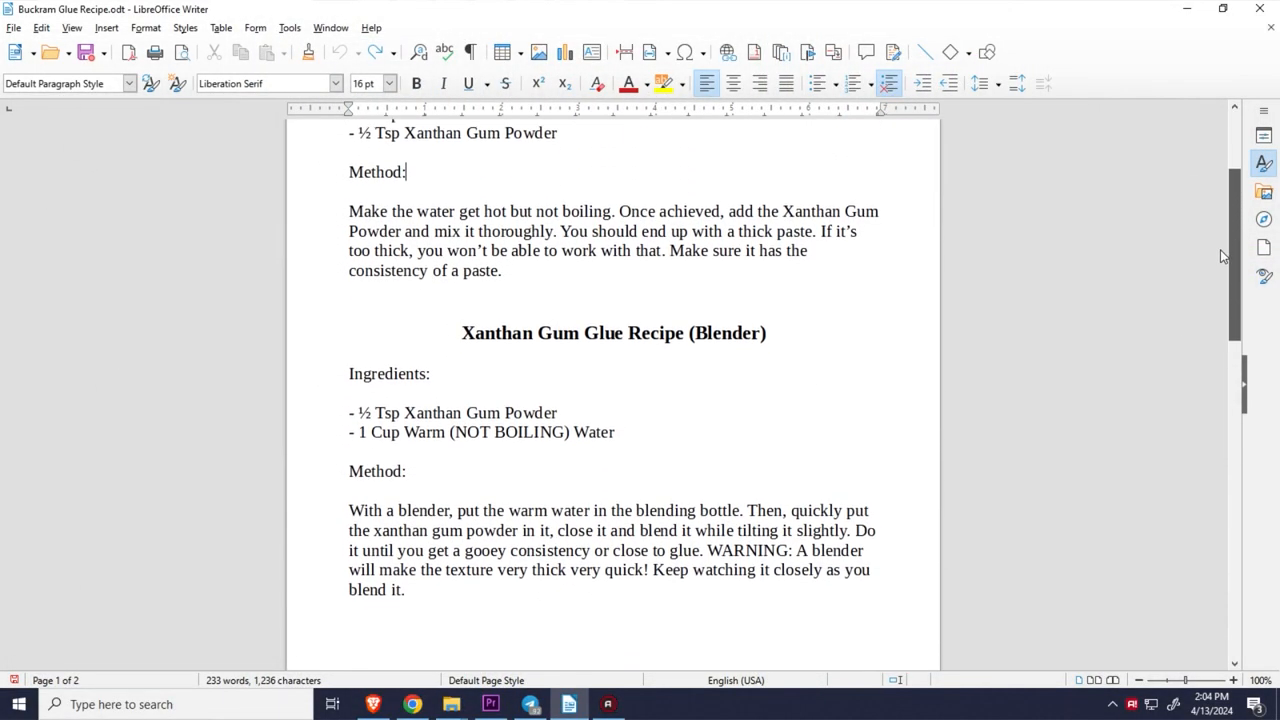
scroll(down, 3)
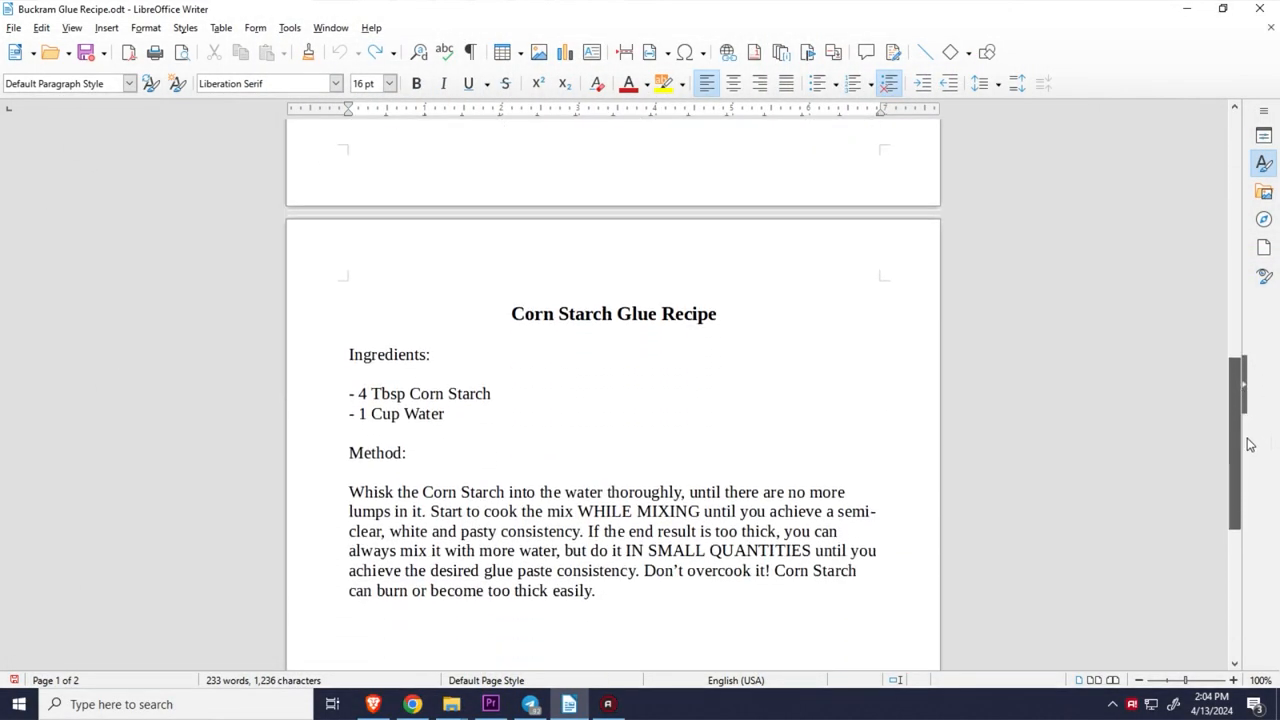
scroll(down, 3)
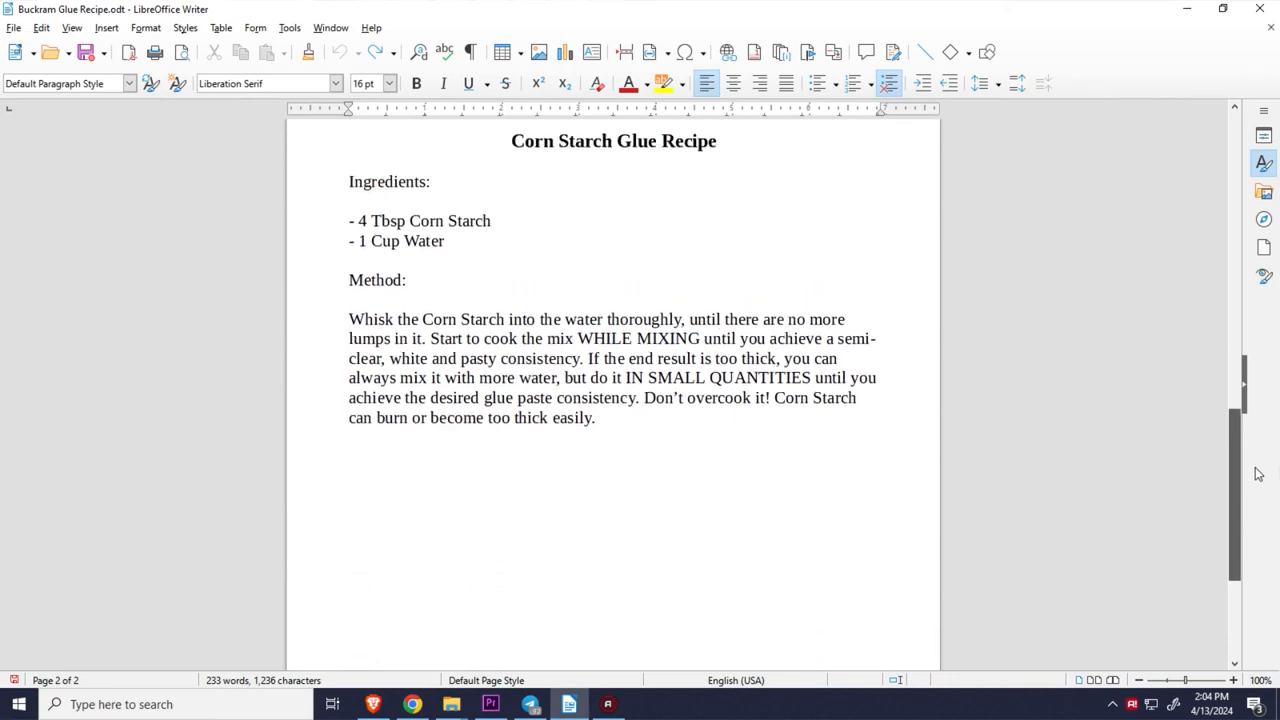